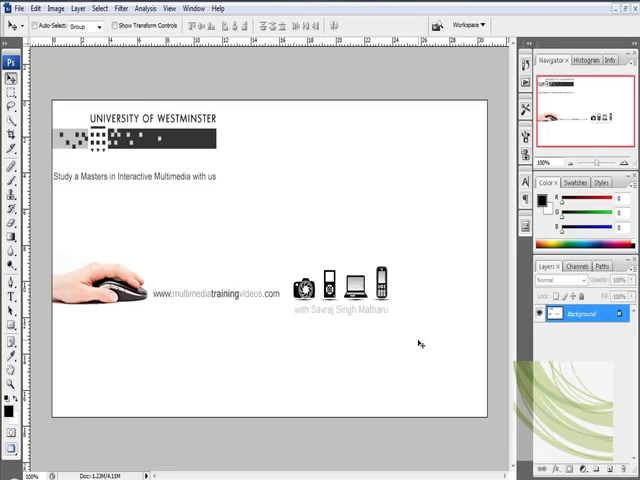
{"action": "mouse_move", "coordinate": [401, 320]}
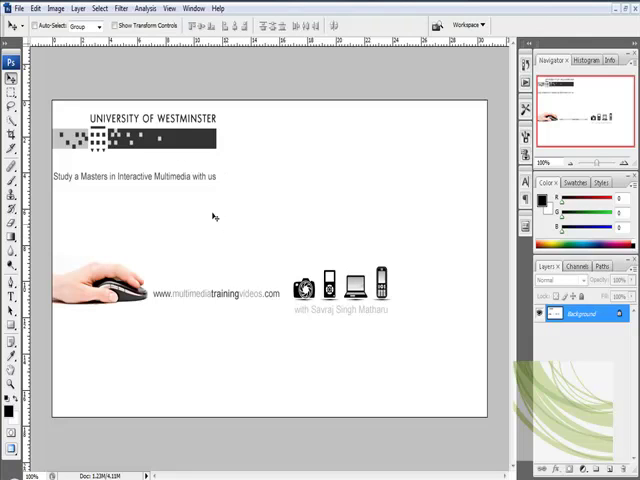
{"action": "mouse_move", "coordinate": [259, 207]}
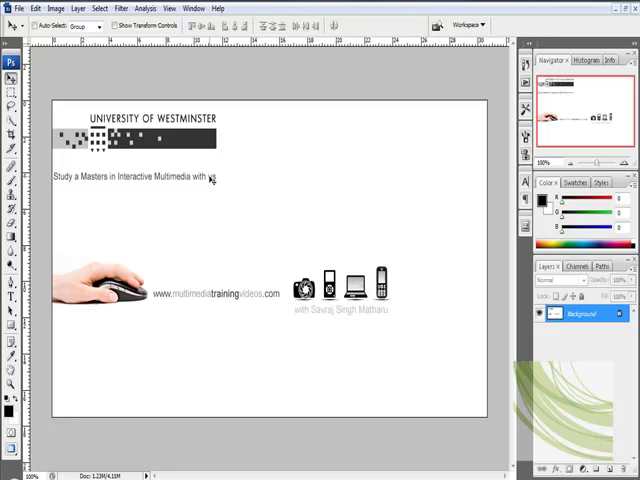
Step: Set up a new document from the Clipboard preset at 869 × 496 px, 72 ppi
{"action": "type", "text": "us"}
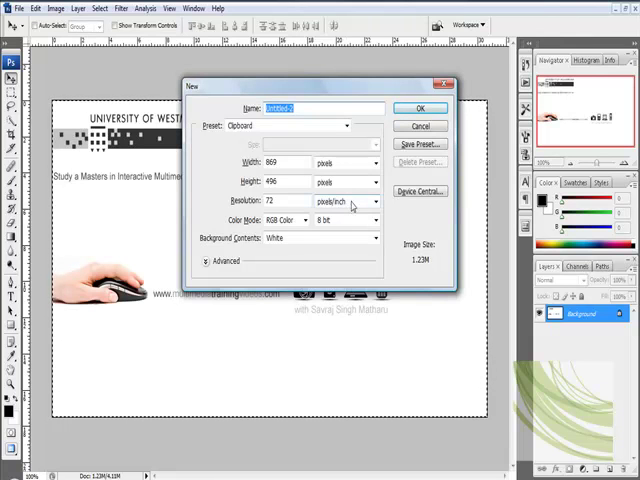
{"action": "mouse_move", "coordinate": [349, 202]}
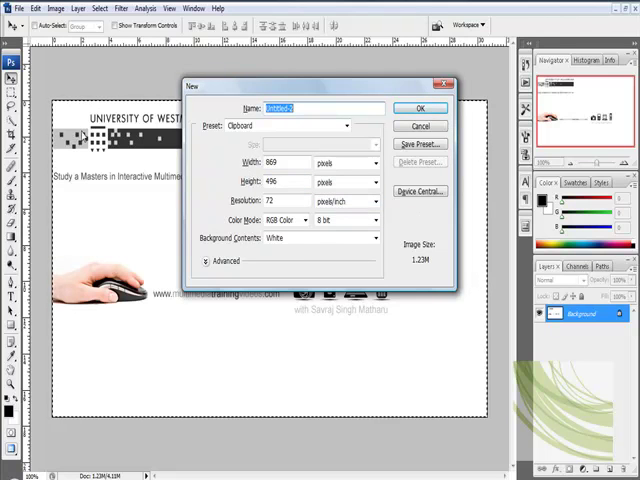
{"action": "mouse_move", "coordinate": [440, 369]}
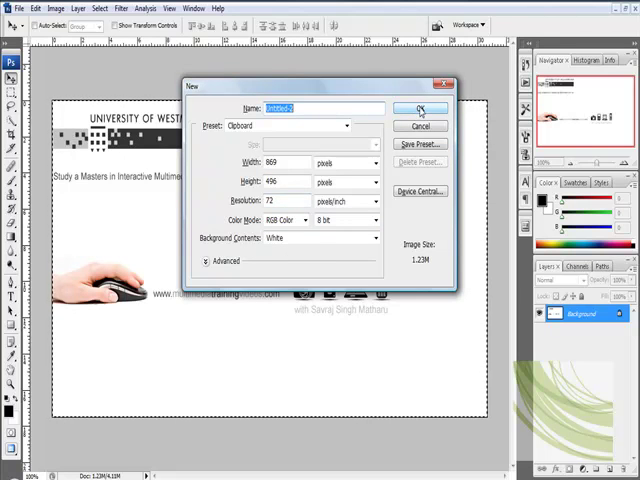
Step: Confirm the 869 × 496 px white-background settings to create Untitled-1
{"action": "left_click", "coordinate": [421, 108]}
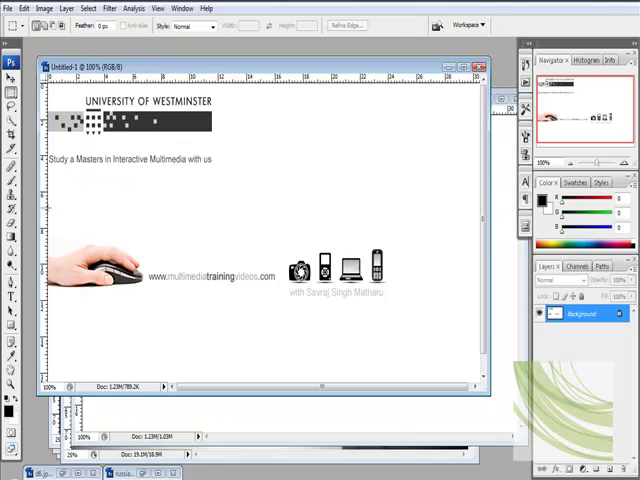
Step: Marquee-select two advert parts to copy onto their own layers in Untitled-2
{"action": "left_click_drag", "start_coordinate": [47, 207], "coordinate": [147, 320]}
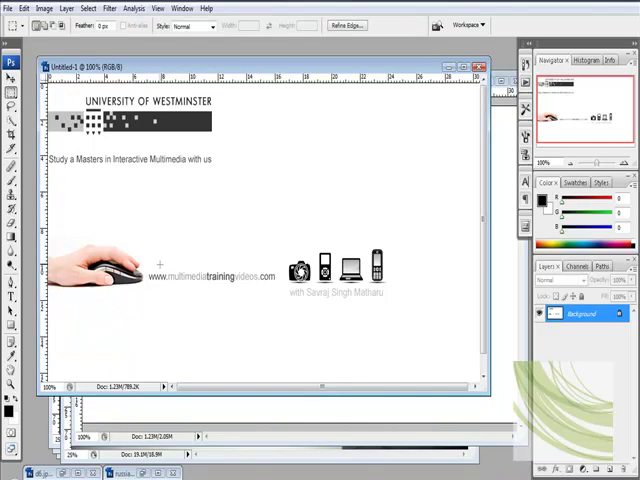
{"action": "left_click_drag", "start_coordinate": [150, 262], "coordinate": [272, 294]}
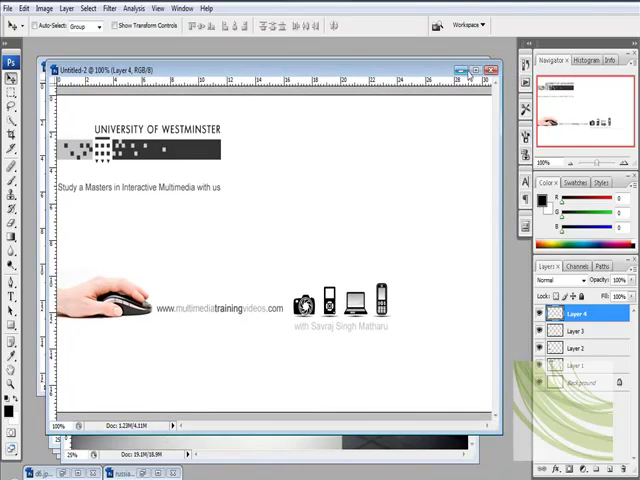
Step: Maximise the document and rename the pasted layers header, mouse, text and mobile
{"action": "left_click", "coordinate": [481, 68]}
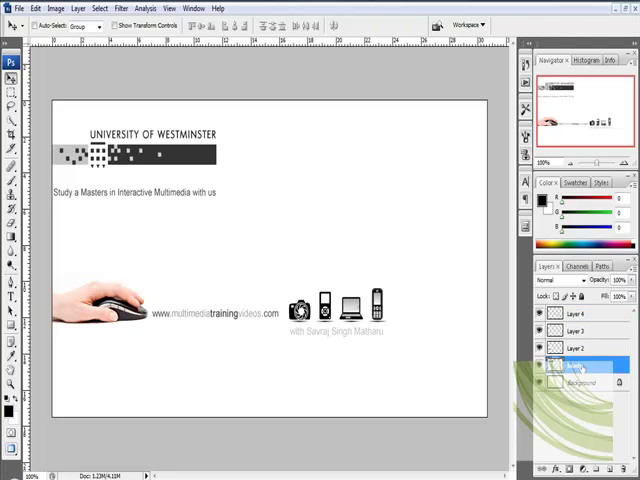
{"action": "double_click", "coordinate": [575, 364]}
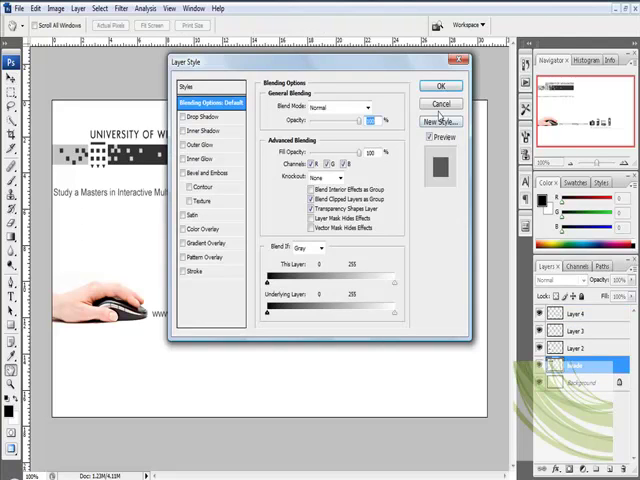
{"action": "left_click", "coordinate": [441, 85]}
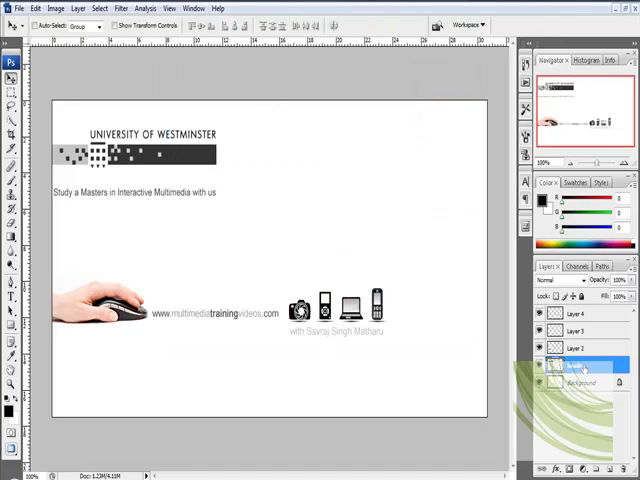
{"action": "double_click", "coordinate": [580, 365]}
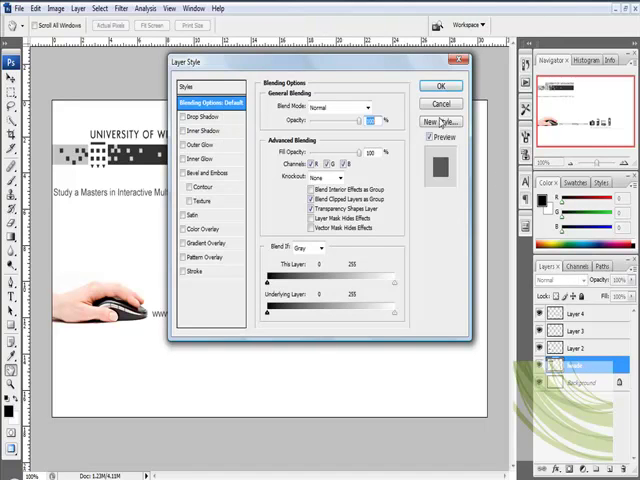
{"action": "left_click", "coordinate": [440, 85]}
{"action": "type", "text": "tex"}
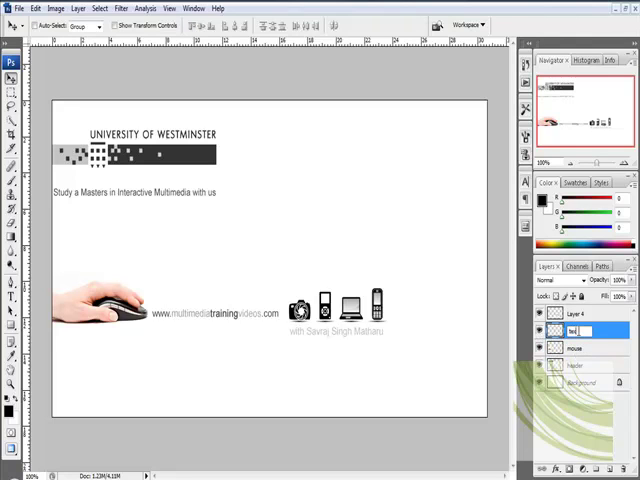
{"action": "left_click", "coordinate": [580, 317]}
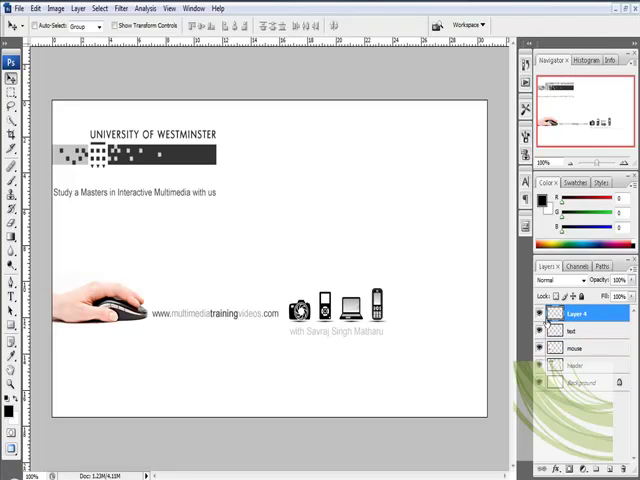
{"action": "double_click", "coordinate": [588, 313]}
{"action": "type", "text": "mobile"}
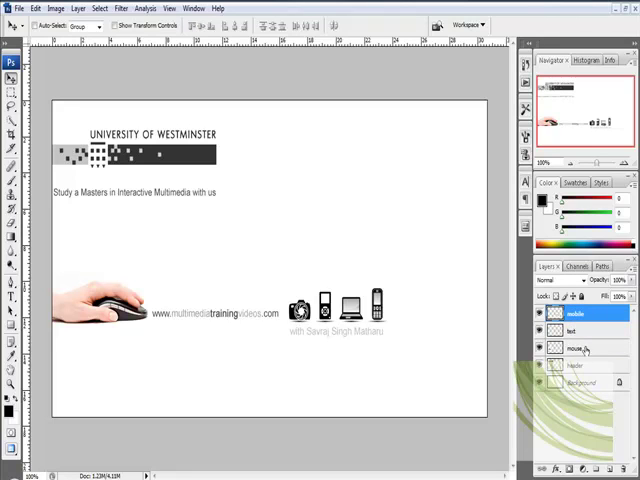
{"action": "left_click", "coordinate": [575, 365]}
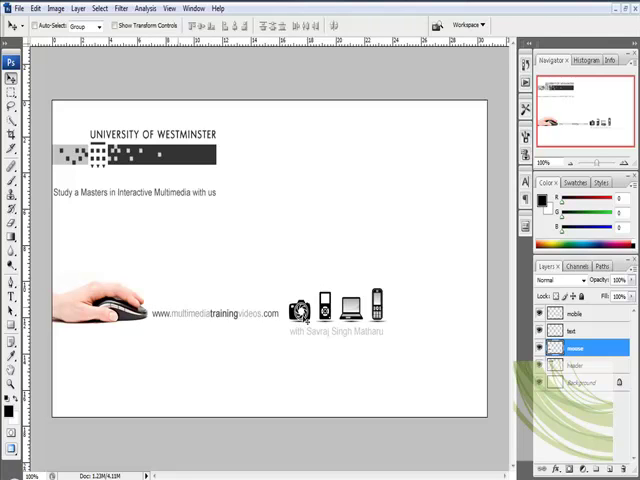
{"action": "left_click", "coordinate": [575, 331]}
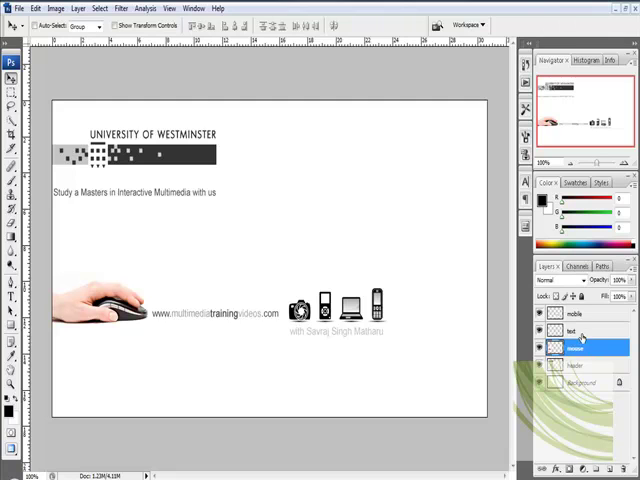
Step: Select the text and mouse layers and link them from the Layer menu
{"action": "left_click", "coordinate": [573, 331]}
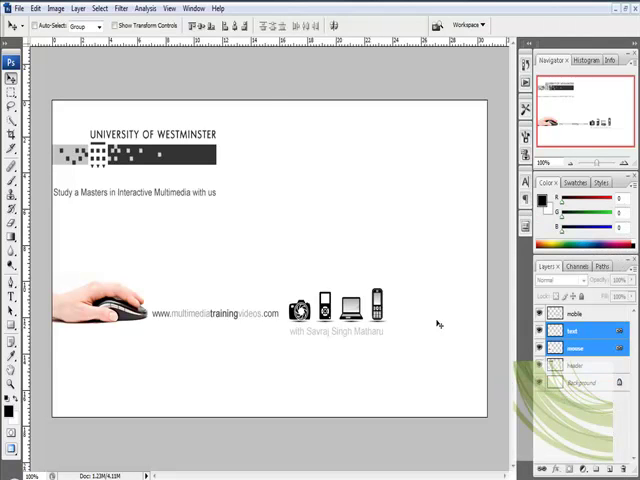
{"action": "left_click", "coordinate": [575, 315]}
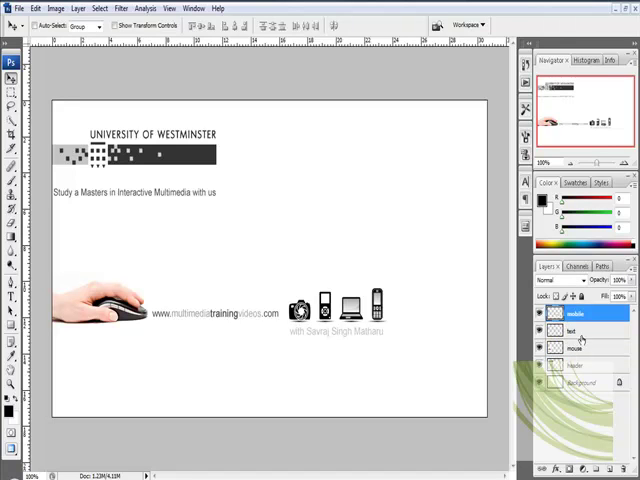
{"action": "left_click", "coordinate": [578, 332]}
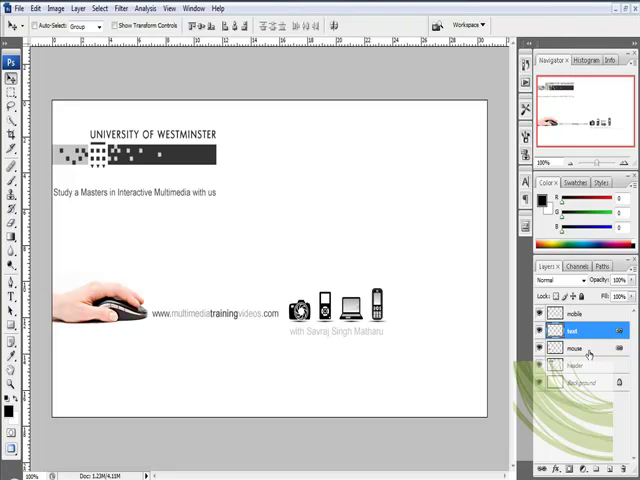
{"action": "left_click", "coordinate": [575, 347]}
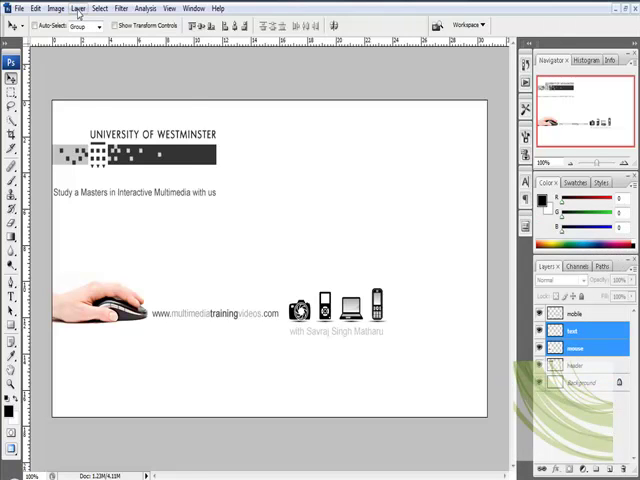
{"action": "left_click", "coordinate": [78, 8]}
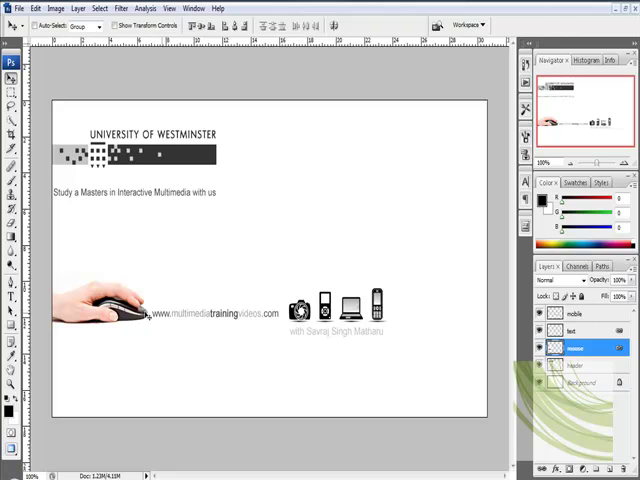
{"action": "mouse_move", "coordinate": [283, 308]}
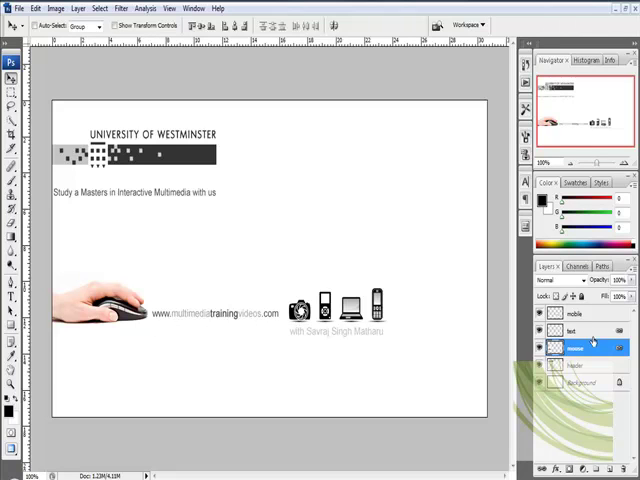
Step: Remove the accidental Move history state and select the text and mouse layers
{"action": "left_click", "coordinate": [585, 331]}
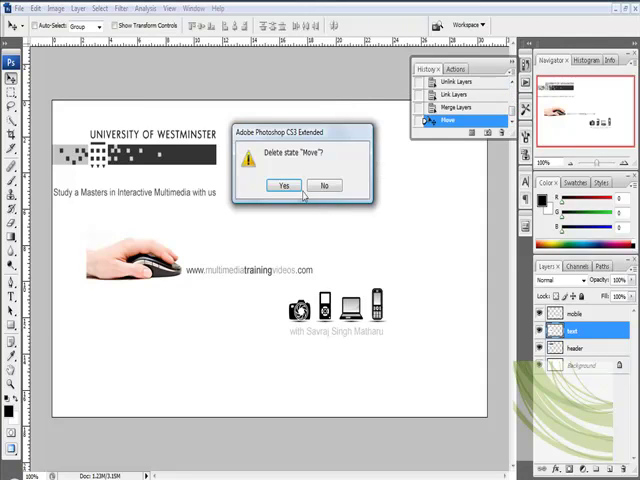
{"action": "left_click", "coordinate": [285, 185]}
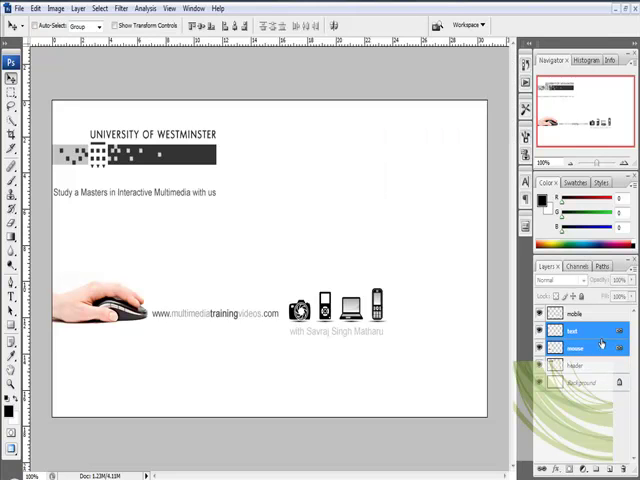
{"action": "left_click", "coordinate": [580, 347]}
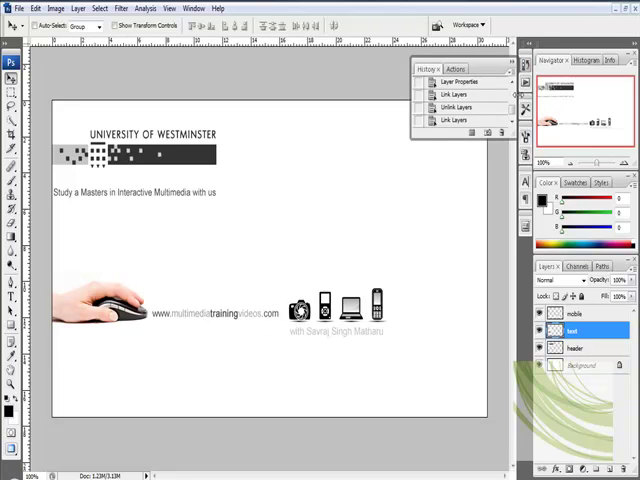
Step: Delete the Merge Layers history state and confirm with Yes
{"action": "left_click", "coordinate": [471, 133]}
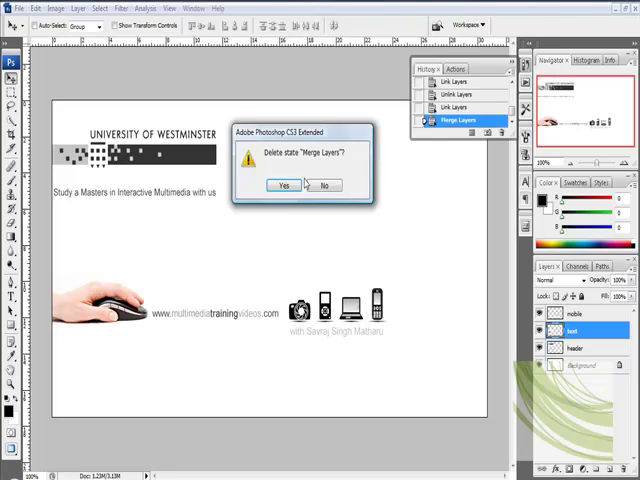
{"action": "left_click", "coordinate": [285, 185]}
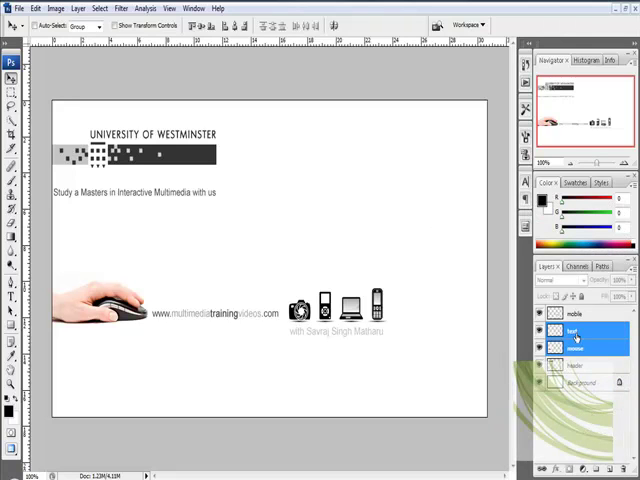
Step: Select the mobile, text and mouse layers and drag the merged artwork with Move
{"action": "left_click", "coordinate": [570, 313]}
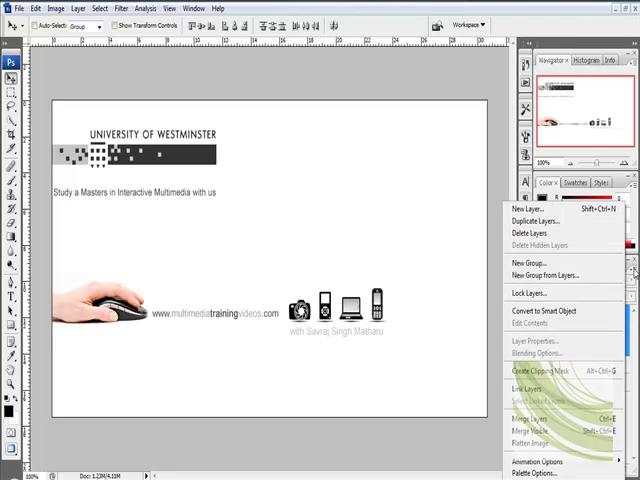
{"action": "mouse_move", "coordinate": [563, 324]}
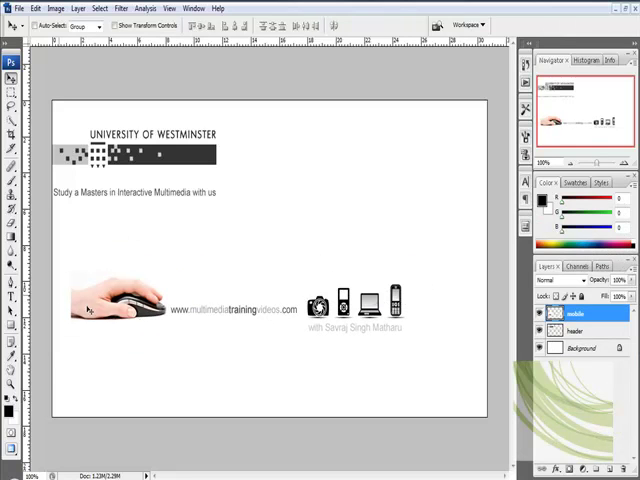
{"action": "left_click_drag", "start_coordinate": [115, 300], "coordinate": [130, 155]}
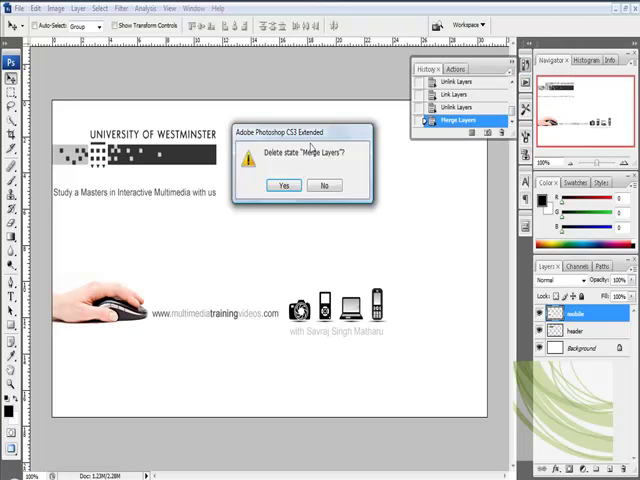
Step: Confirm deleting the Merge Layers state and reselect the mobile, text and mouse layers
{"action": "left_click", "coordinate": [284, 185]}
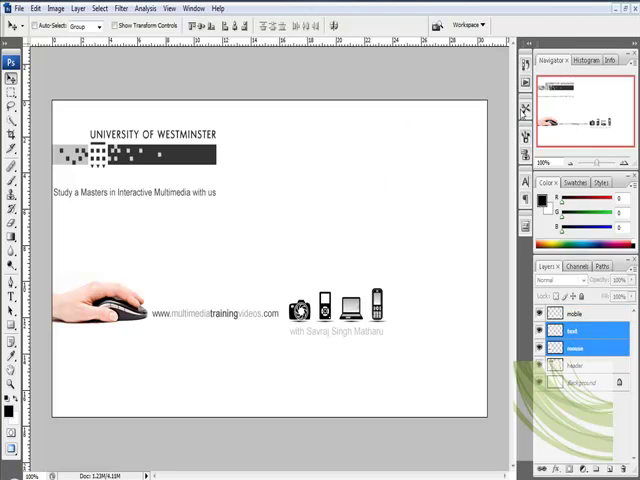
{"action": "left_click", "coordinate": [575, 314]}
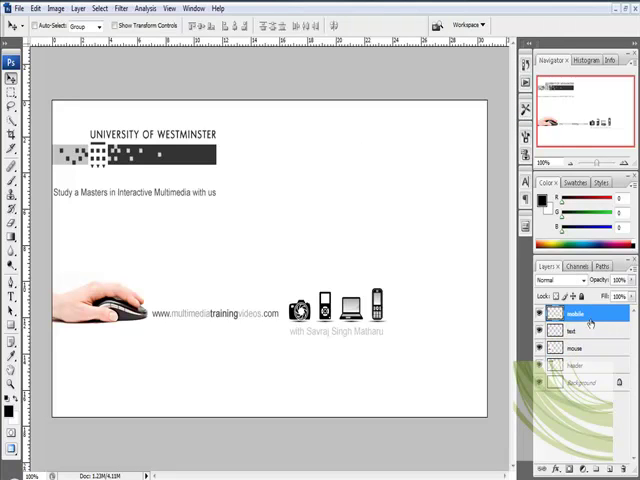
{"action": "left_click", "coordinate": [585, 332]}
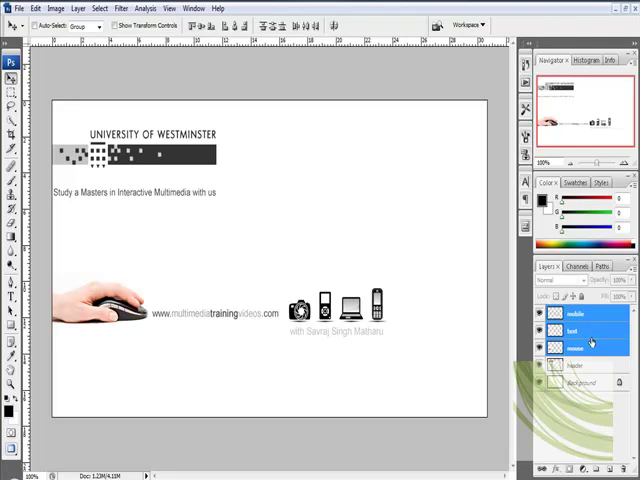
{"action": "left_click", "coordinate": [575, 313]}
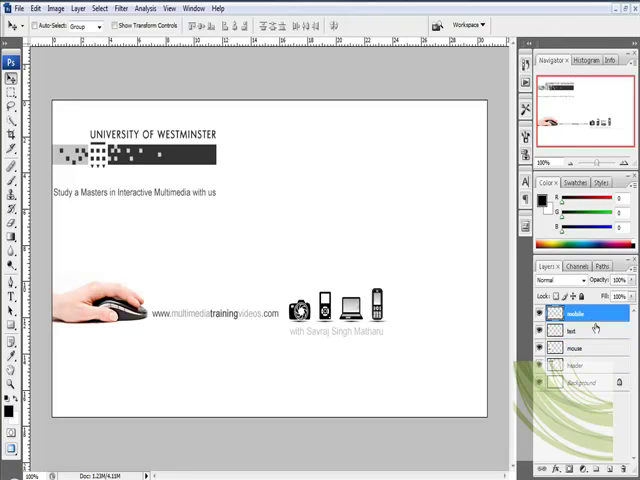
{"action": "left_click", "coordinate": [575, 347]}
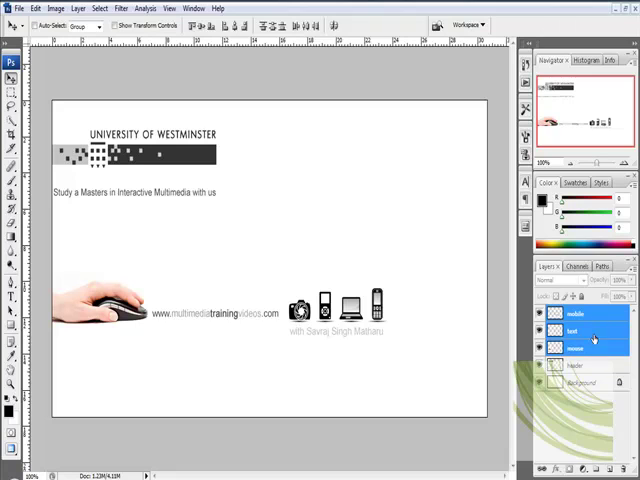
{"action": "left_click", "coordinate": [575, 314]}
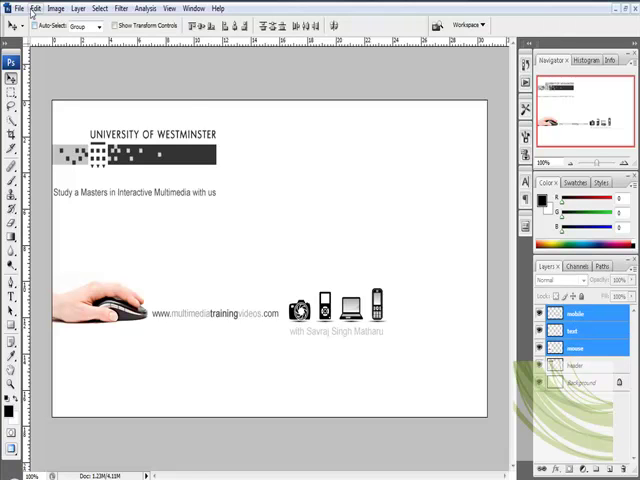
Step: Merge the selected mobile, text and mouse layers via Layer > Merge Layers
{"action": "left_click", "coordinate": [76, 8]}
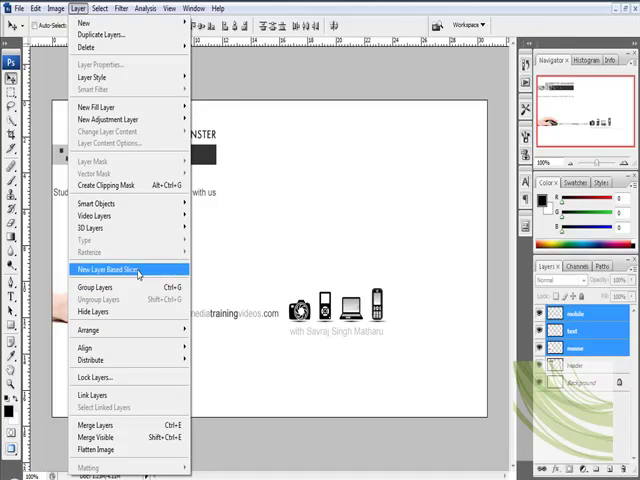
{"action": "mouse_move", "coordinate": [97, 425]}
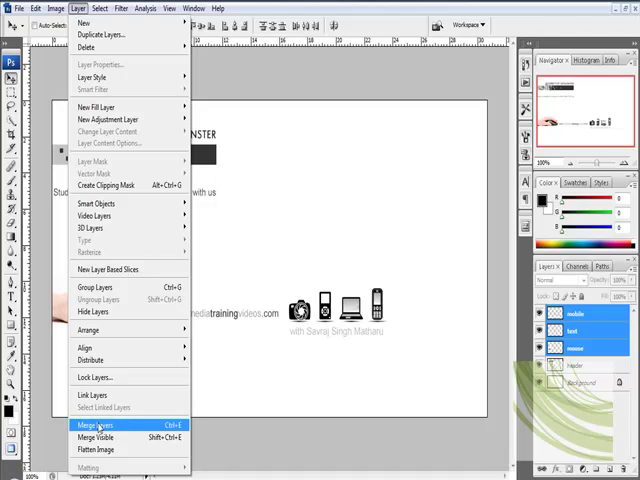
{"action": "left_click", "coordinate": [92, 425]}
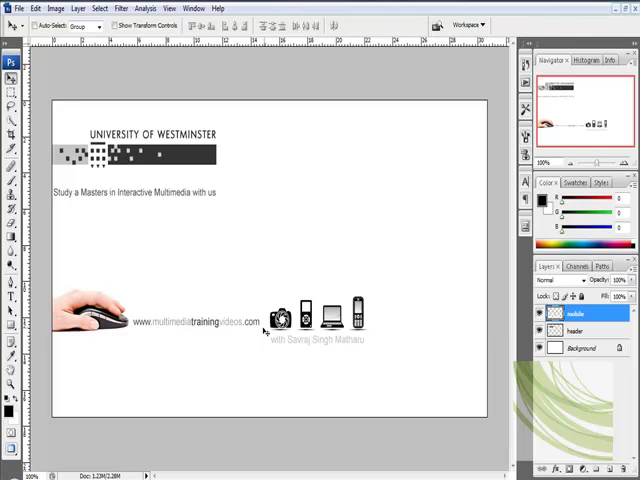
{"action": "mouse_move", "coordinate": [237, 330]}
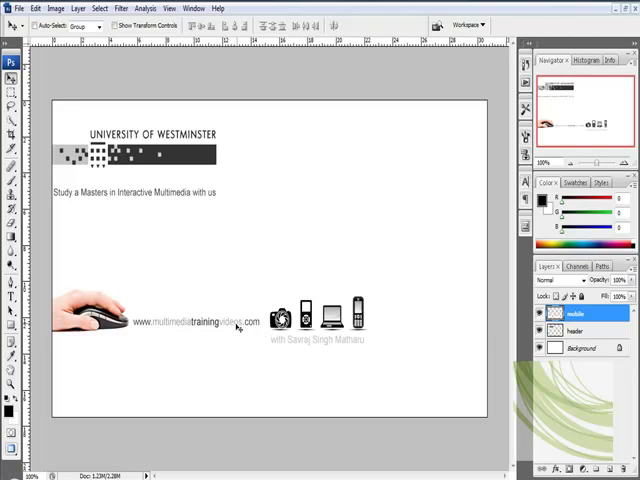